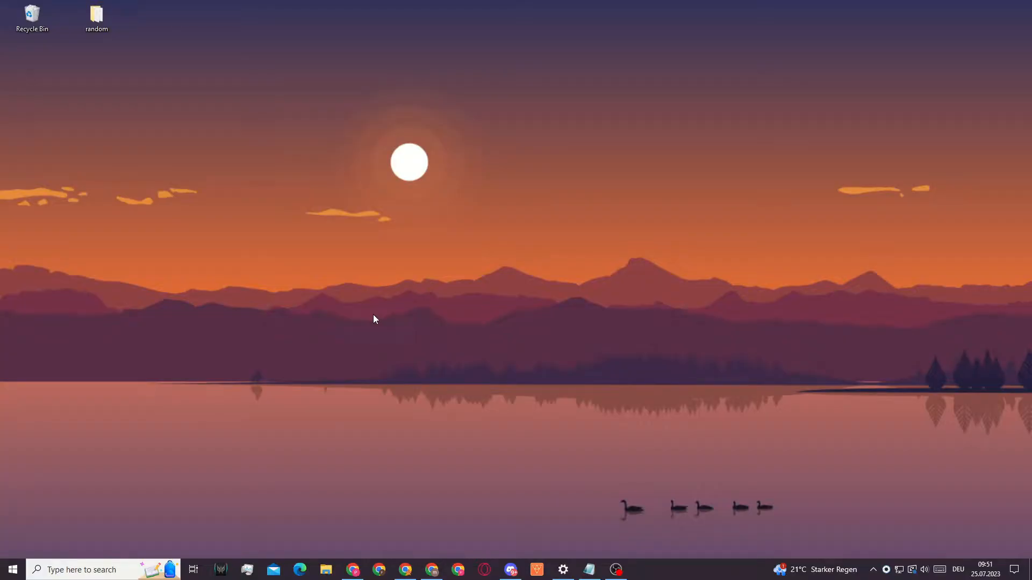
mouse_move(331, 409)
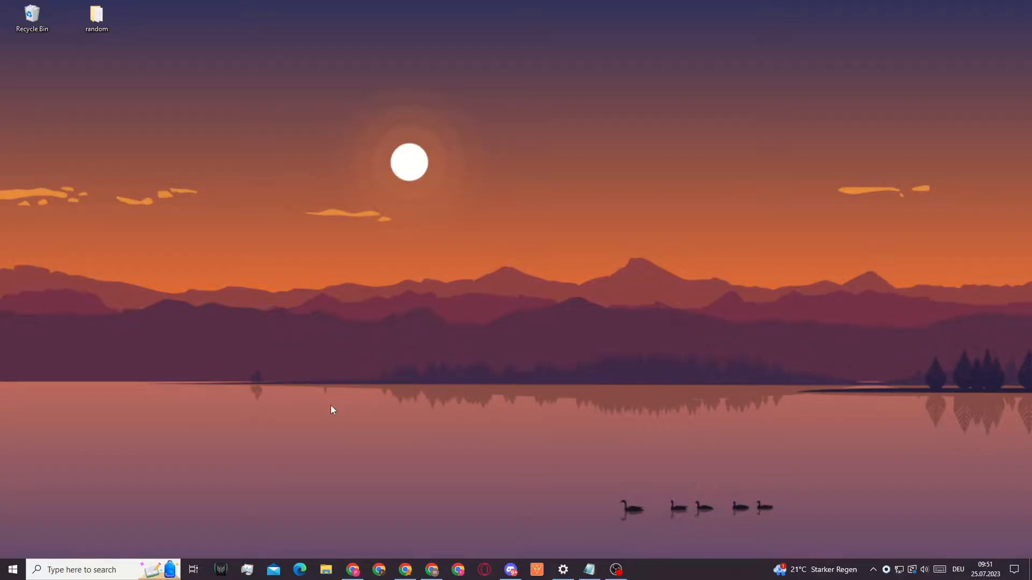
mouse_move(329, 499)
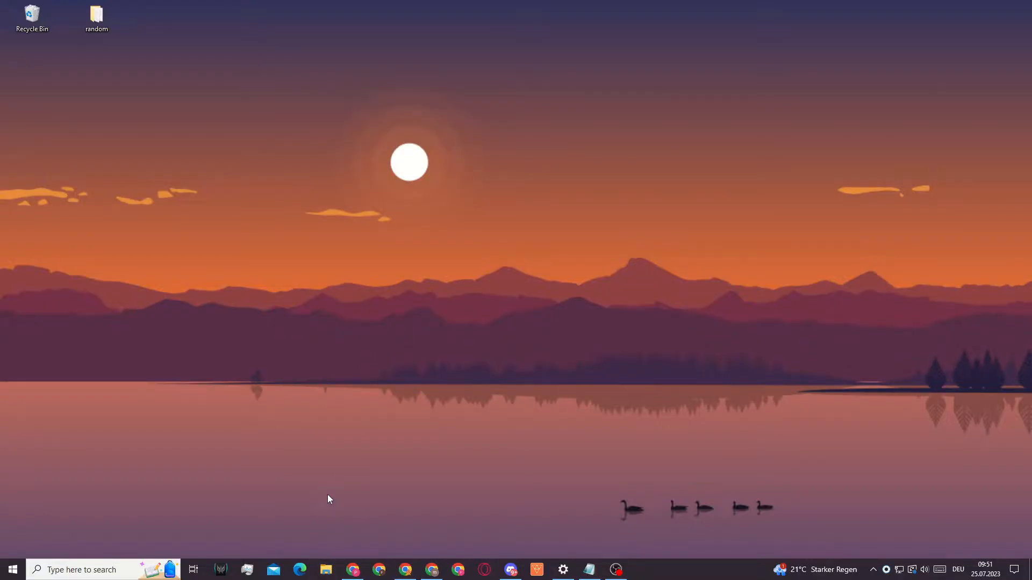
- Start File Explorer and browse into the Data (D:) drive toward the Steam folder
click(325, 570)
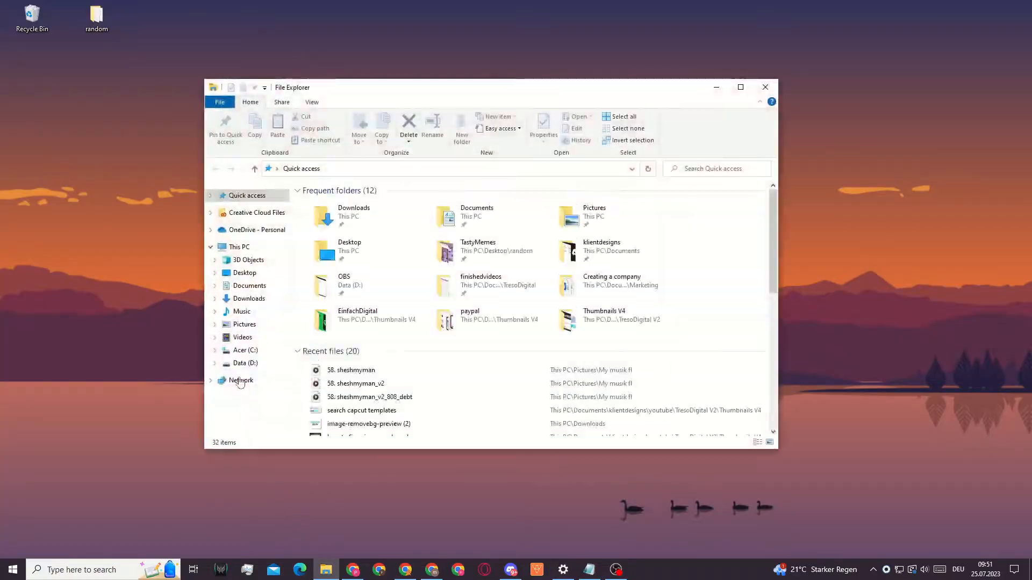
click(244, 363)
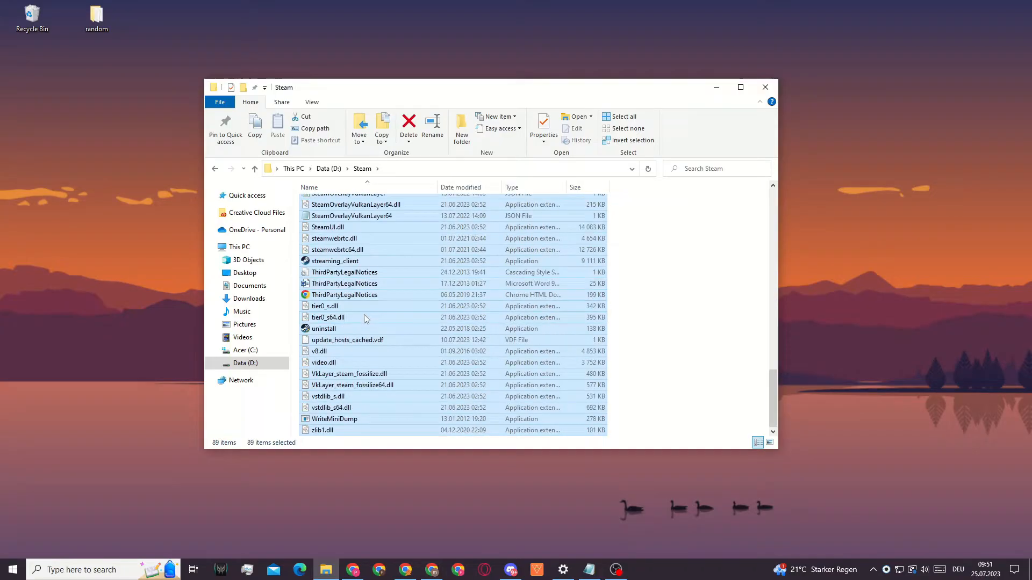
mouse_move(389, 362)
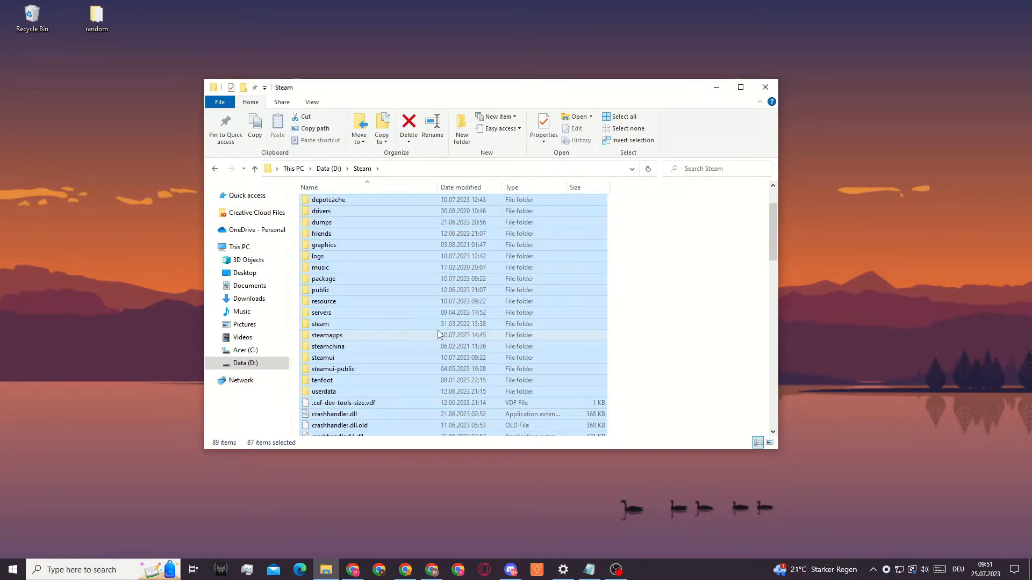
scroll(down, 3)
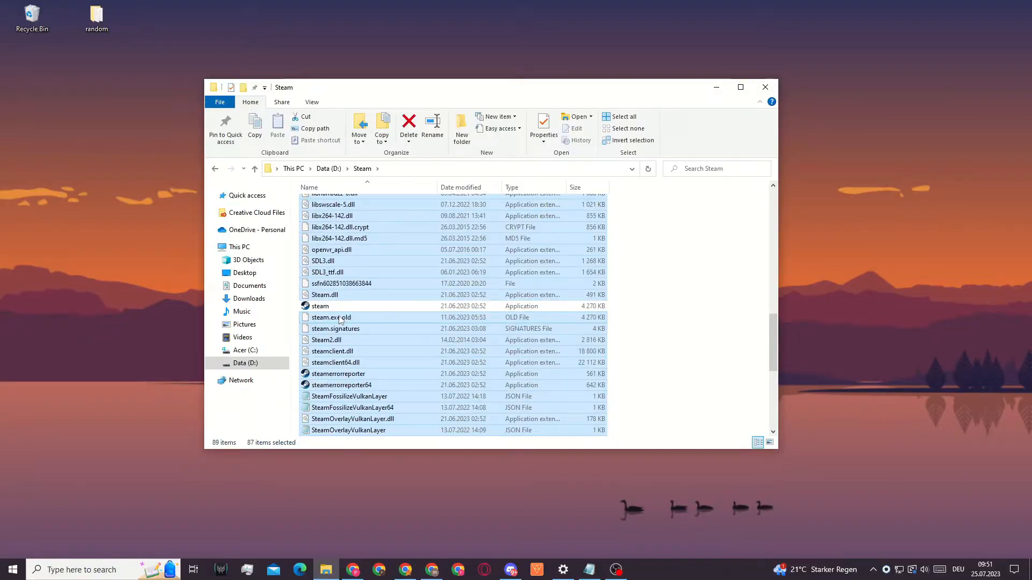
scroll(down, 3)
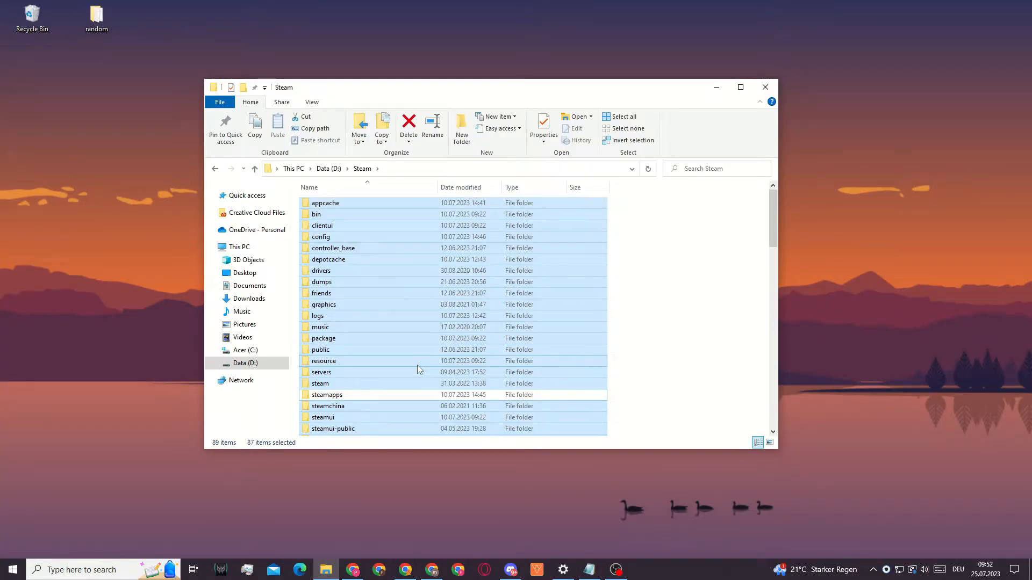
mouse_move(412, 350)
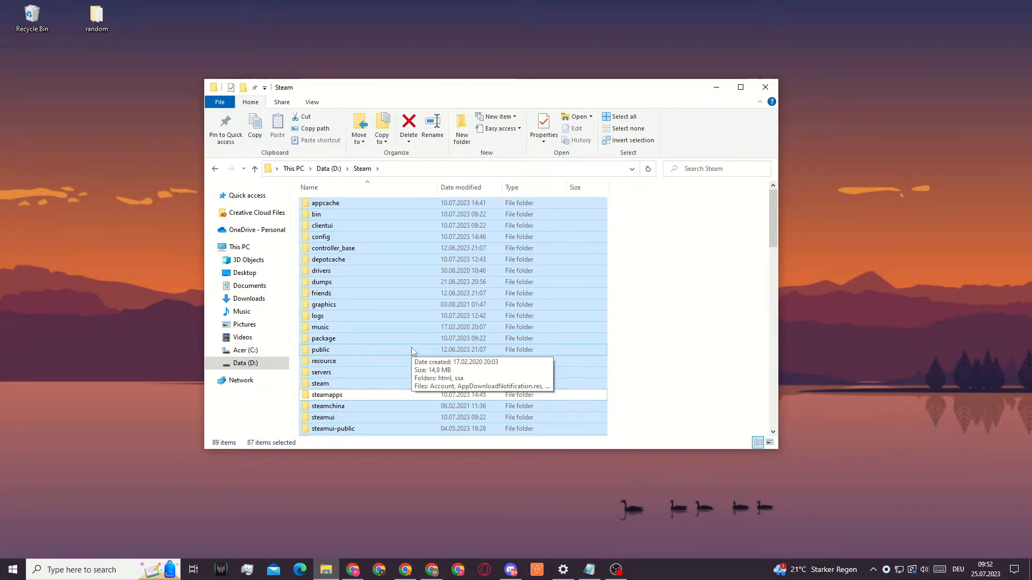
scroll(down, 3)
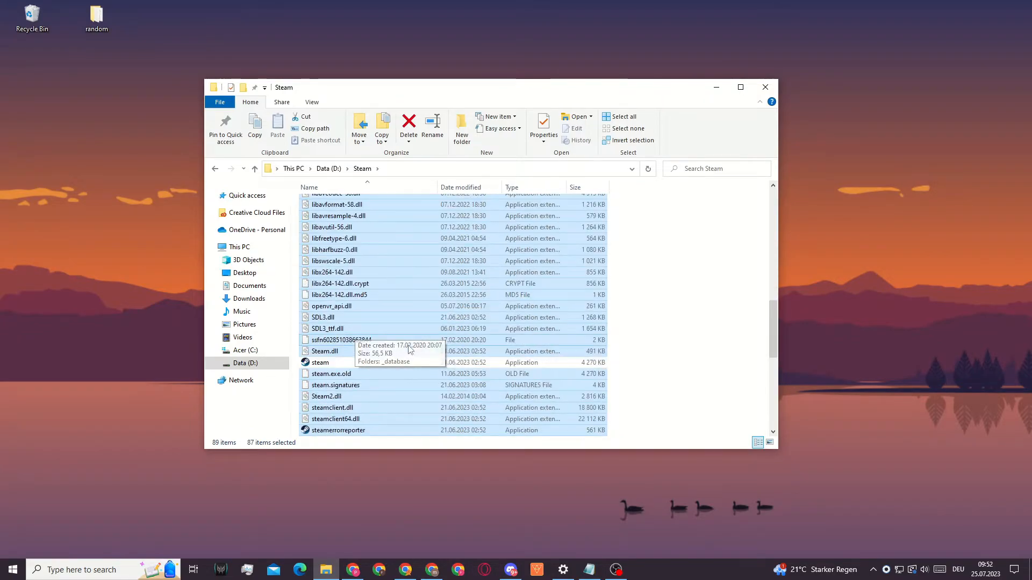
scroll(down, 3)
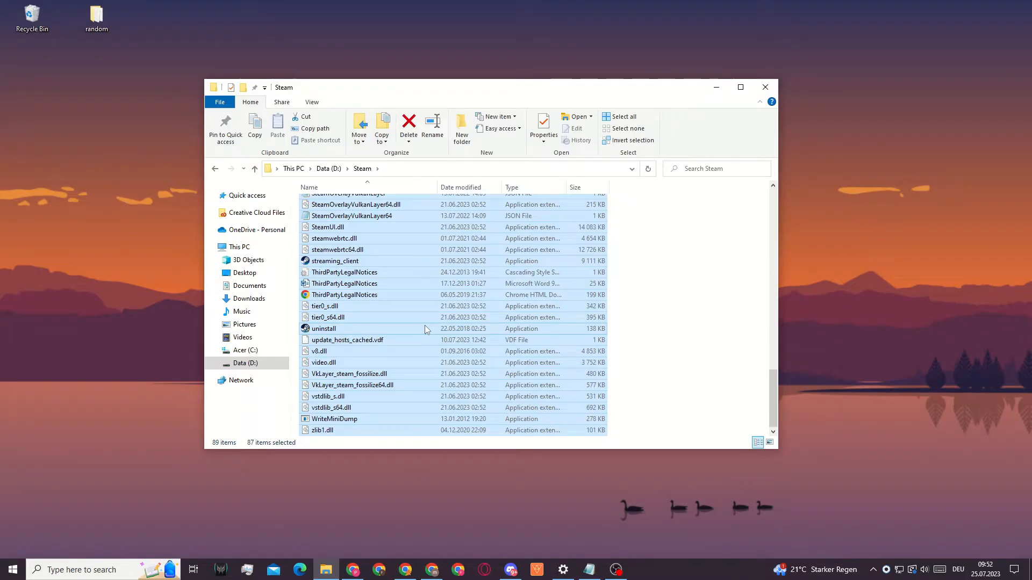
mouse_move(324, 328)
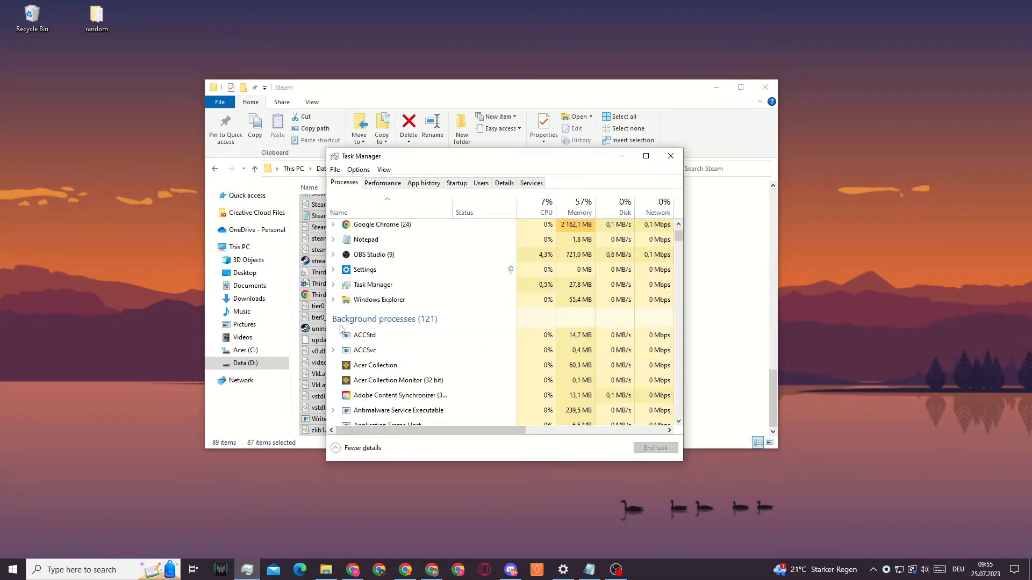
- Scroll the process list and bring up actions for the Vanguard tray notification process
scroll(down, 3)
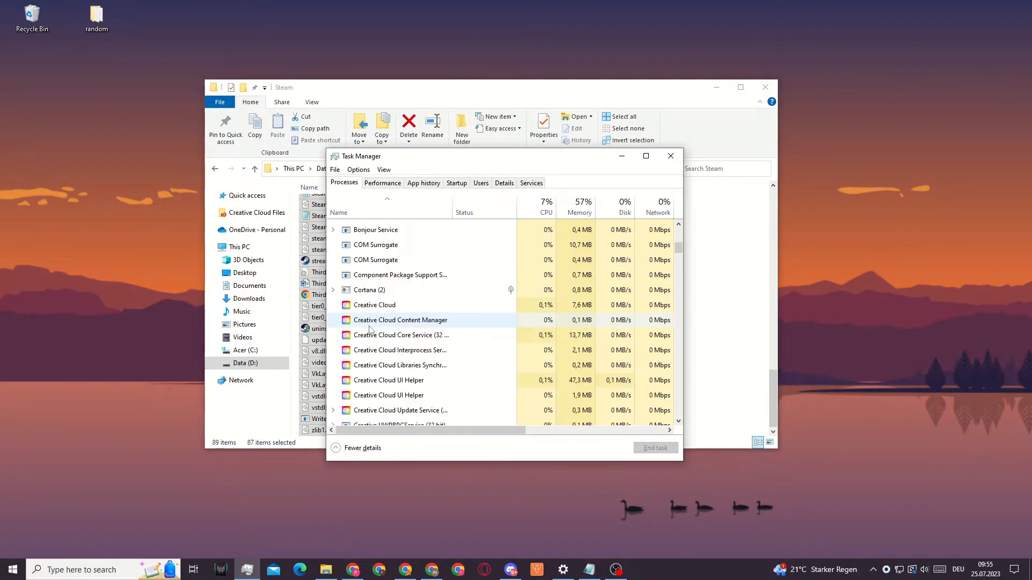
scroll(down, 3)
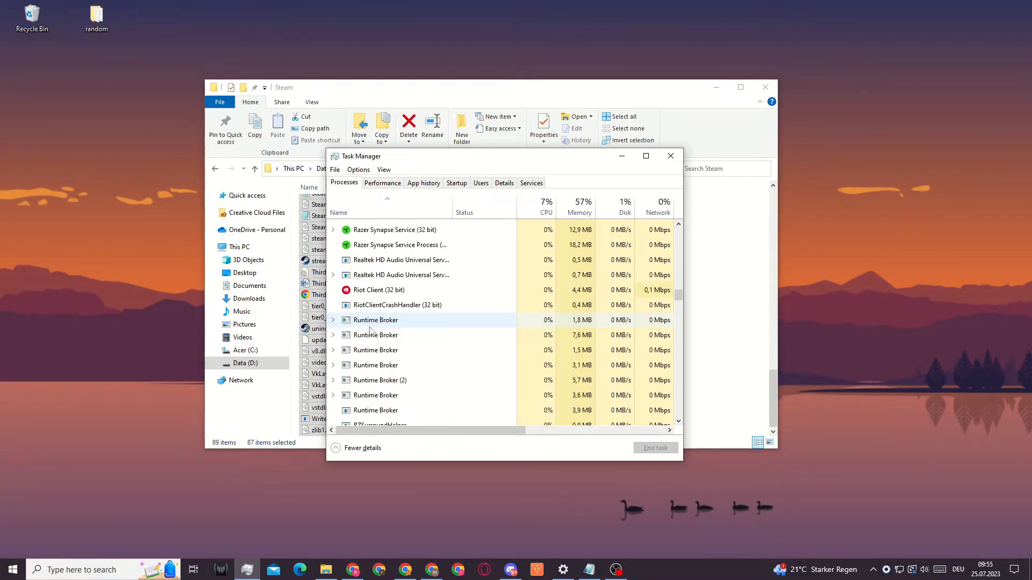
right_click(389, 313)
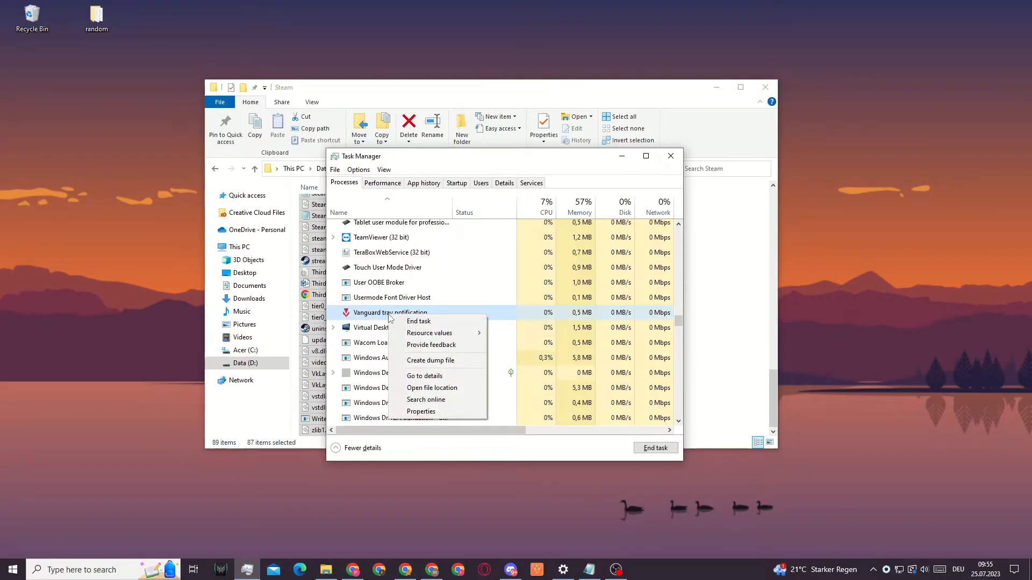
mouse_move(418, 321)
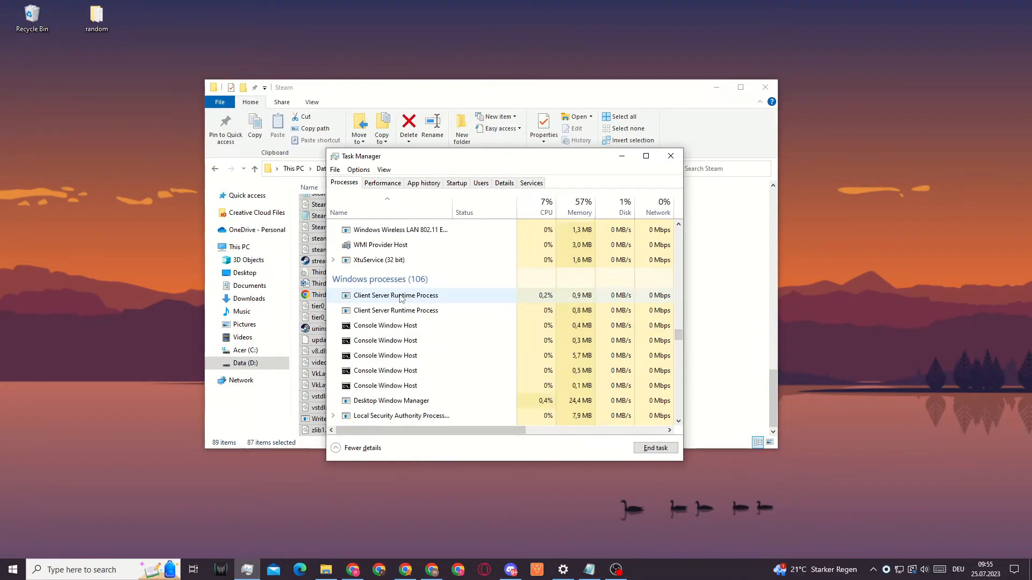
- Scroll further and bring up actions for an Intel wireless background process
scroll(down, 3)
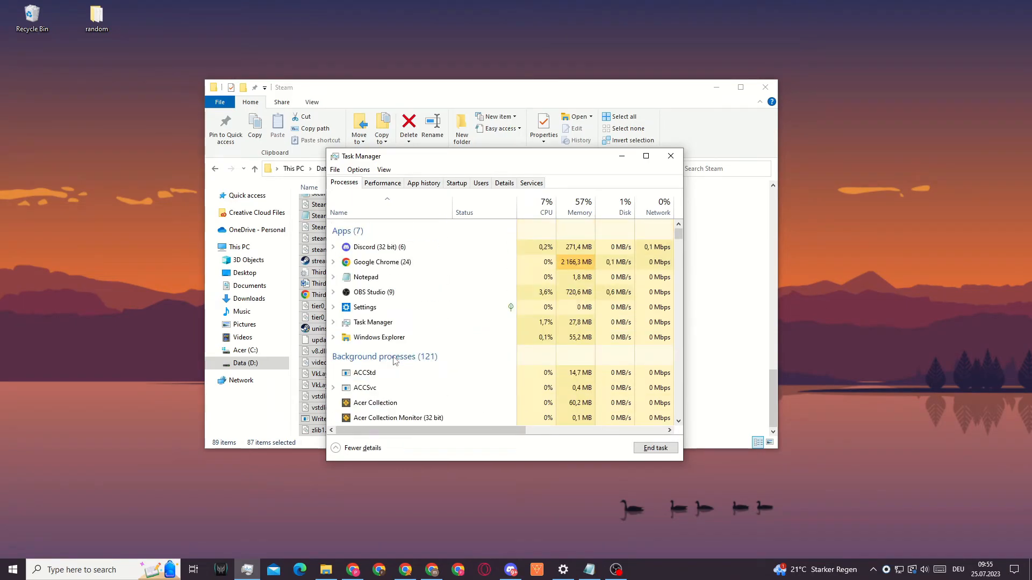
scroll(down, 3)
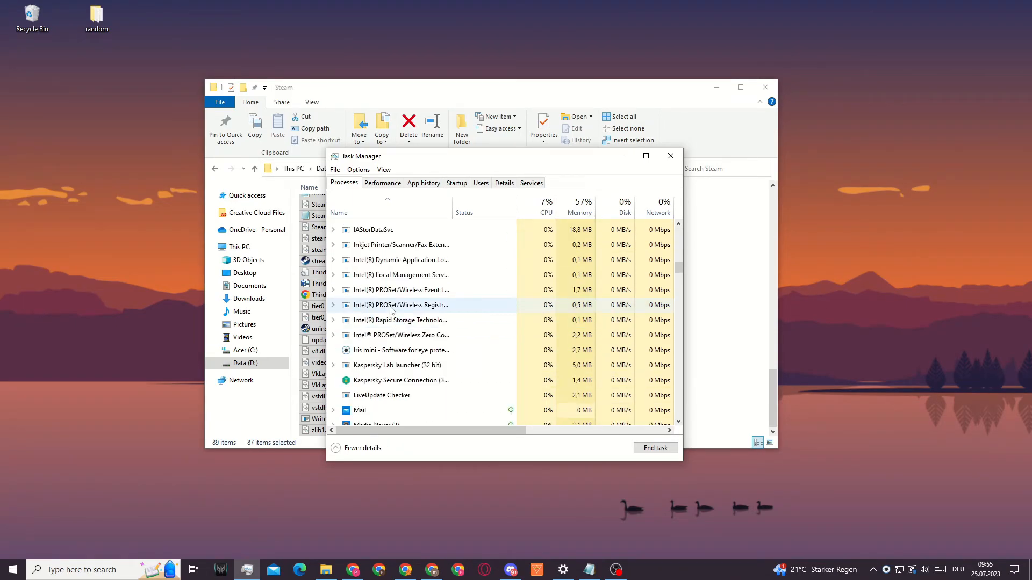
right_click(400, 305)
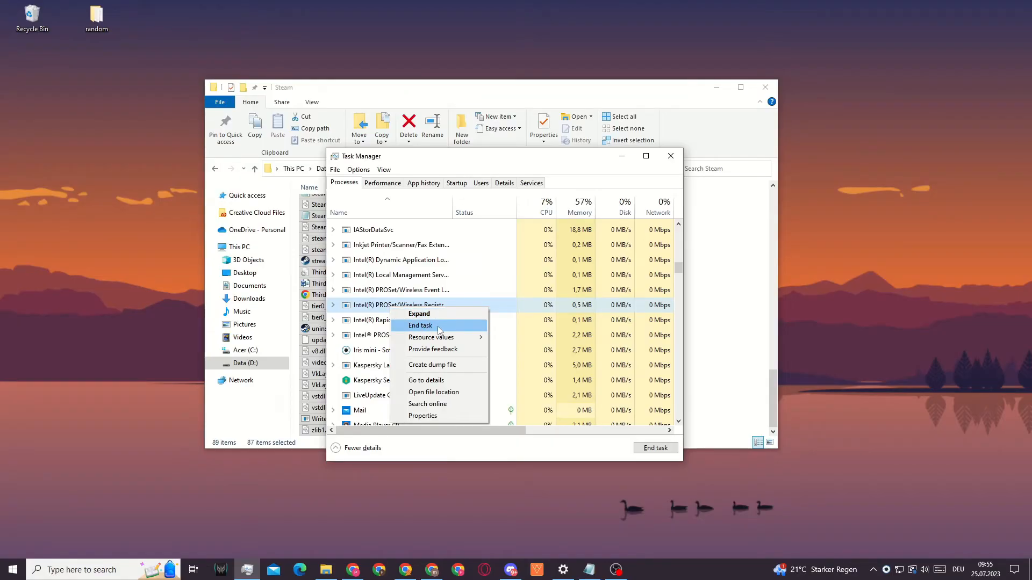